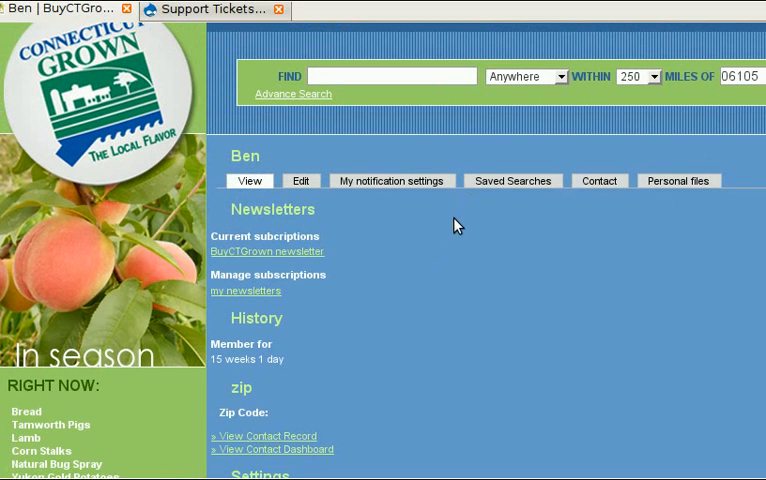
{"action": "scroll", "scroll_direction": "down", "scroll_amount": 3}
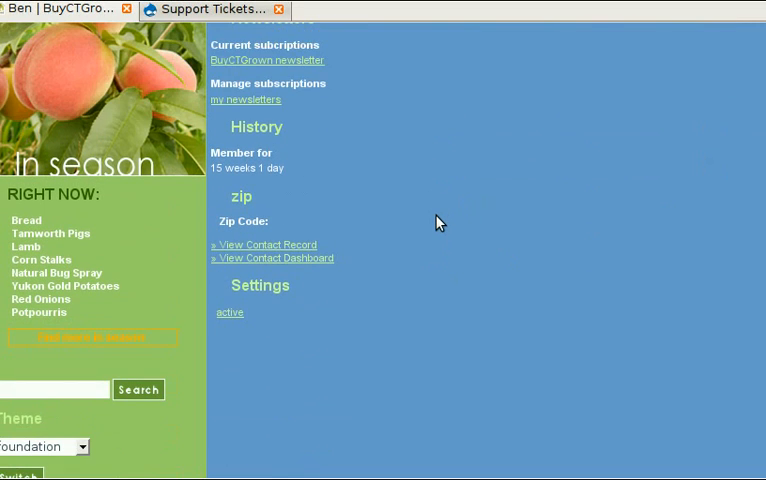
{"action": "mouse_move", "coordinate": [482, 188]}
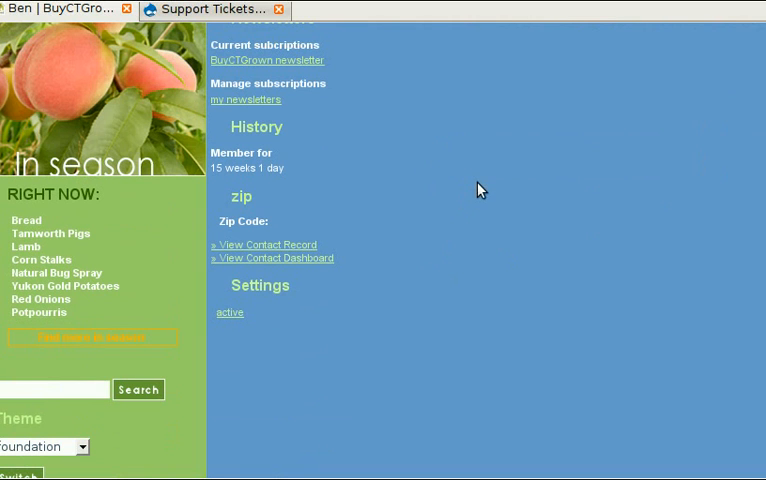
{"action": "mouse_move", "coordinate": [605, 7]}
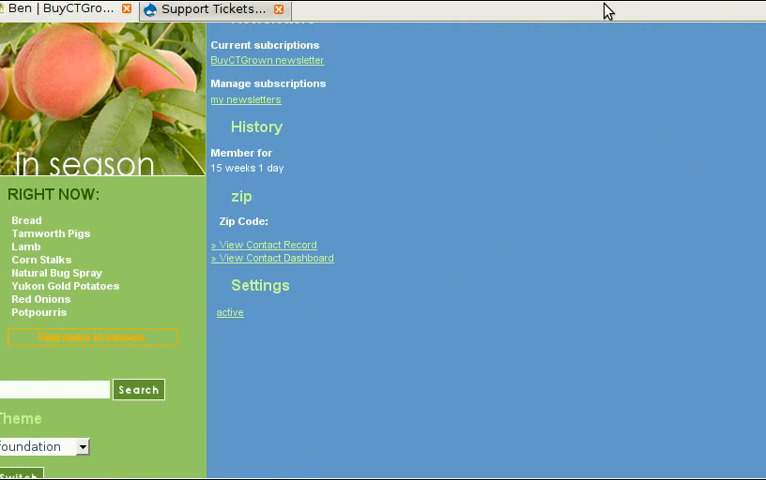
{"action": "mouse_move", "coordinate": [351, 273]}
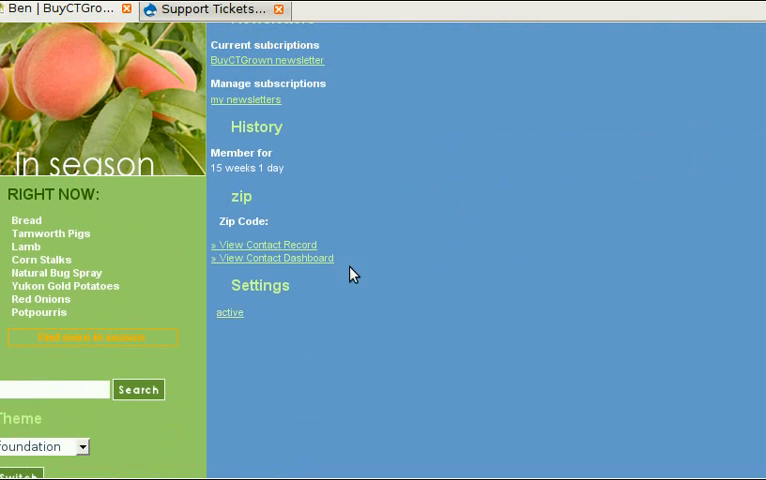
{"action": "left_click", "coordinate": [45, 446]}
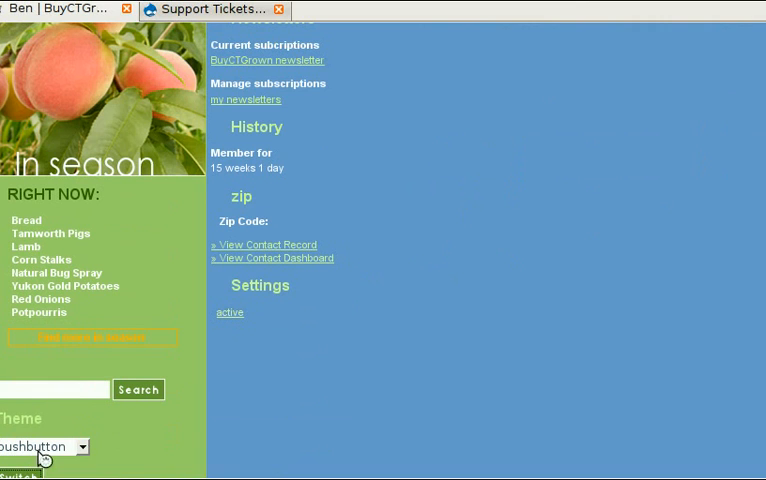
Switch to the Support Tickets tab and scroll through the open ticket list
{"action": "left_click", "coordinate": [200, 7]}
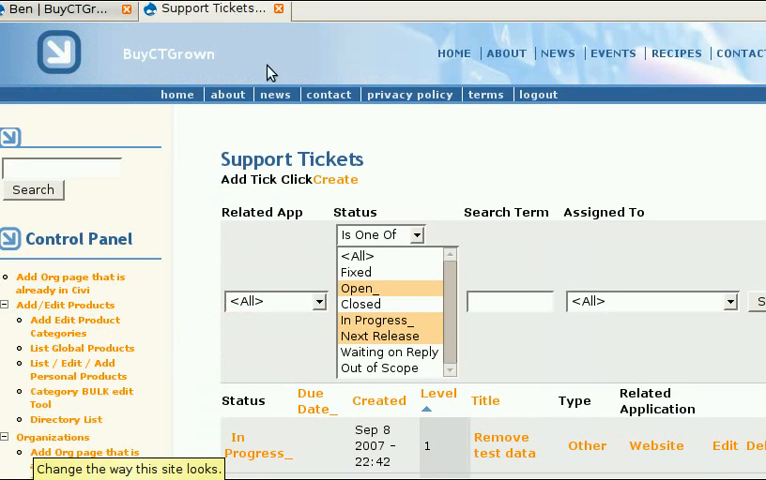
{"action": "scroll", "scroll_direction": "down", "scroll_amount": 3}
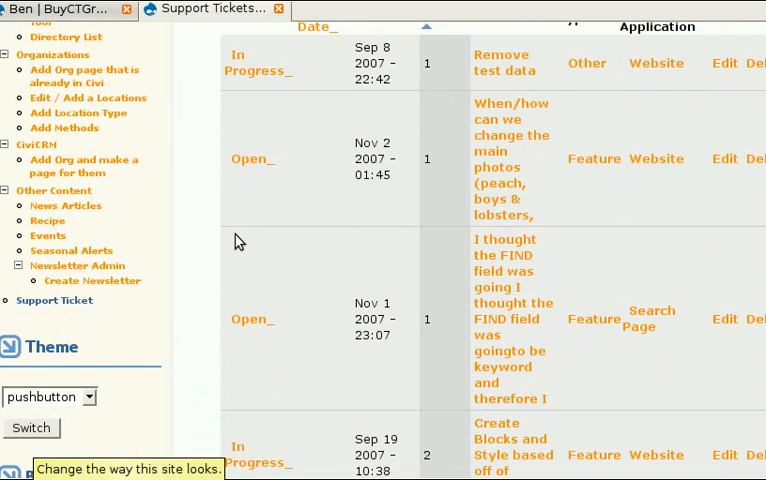
{"action": "mouse_move", "coordinate": [384, 299]}
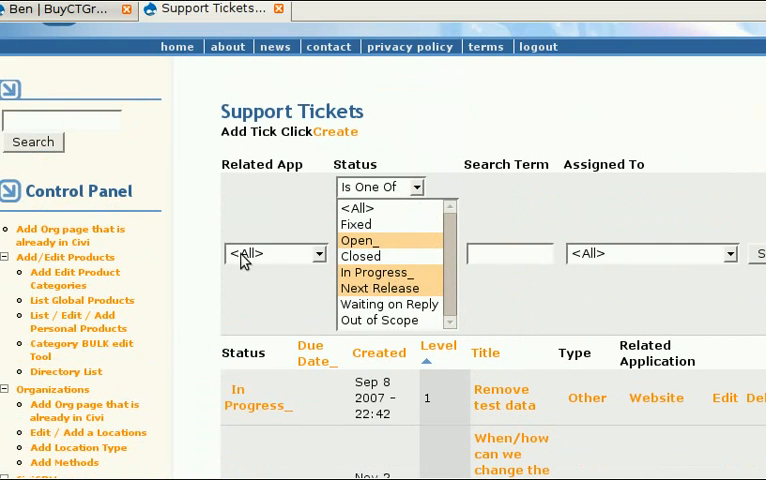
Filter tickets to status 'Waiting on Reply' and assignee Ben, leaving one match
{"action": "left_click", "coordinate": [275, 253]}
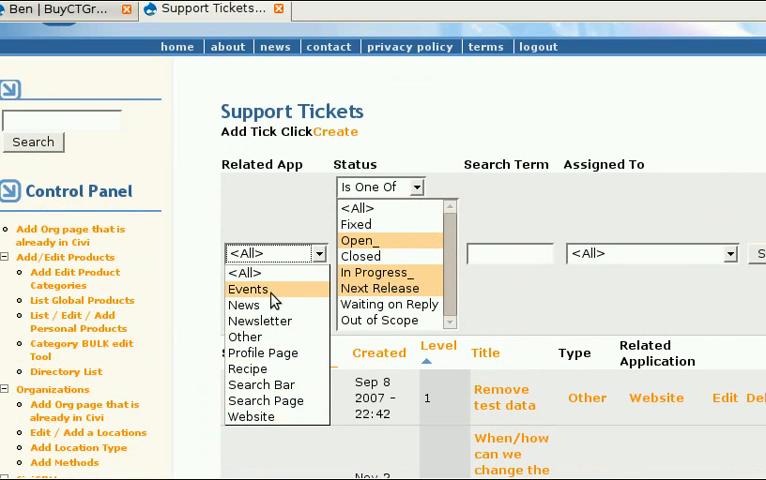
{"action": "mouse_move", "coordinate": [245, 273]}
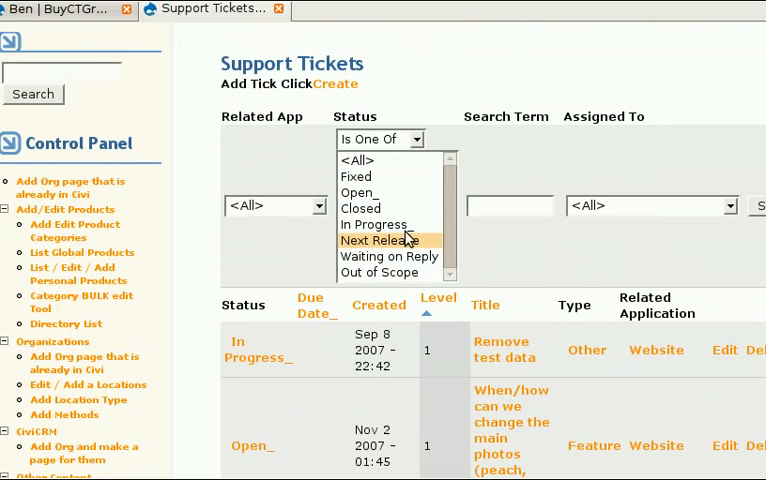
{"action": "mouse_move", "coordinate": [389, 256]}
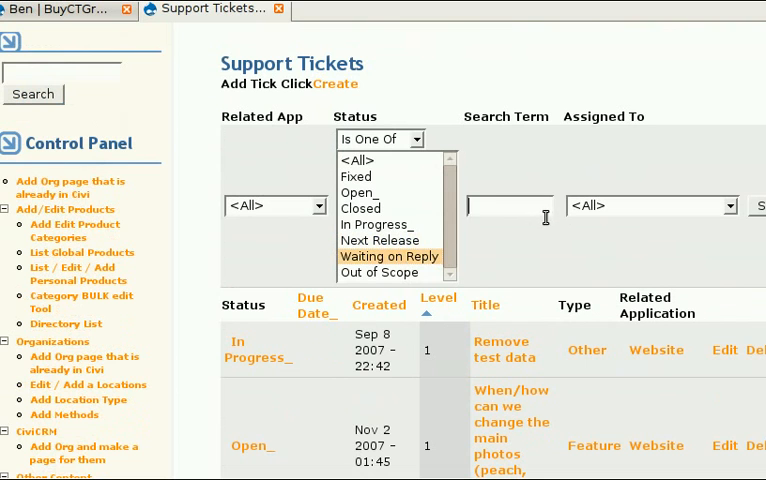
{"action": "left_click", "coordinate": [651, 205]}
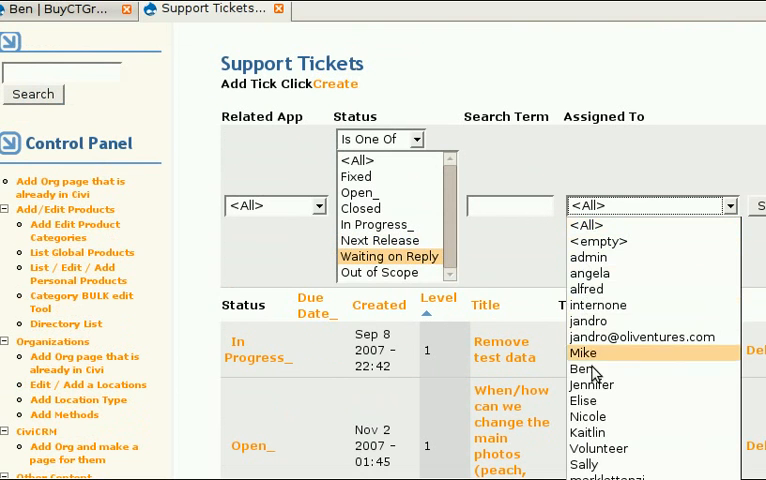
{"action": "left_click", "coordinate": [577, 368]}
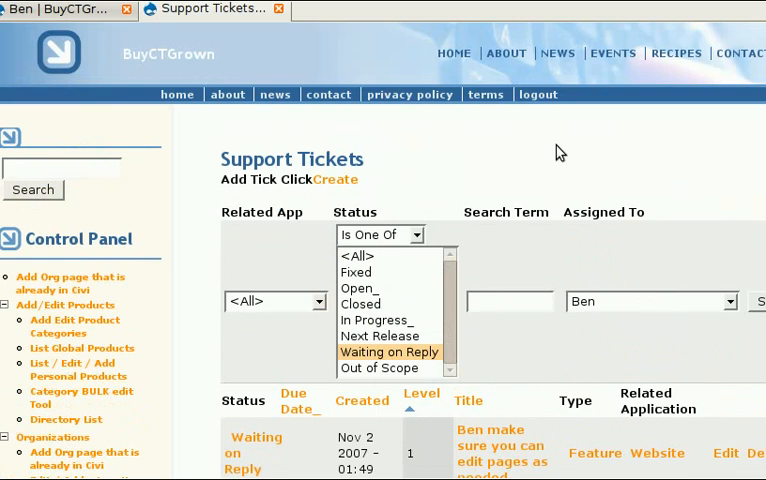
{"action": "scroll", "scroll_direction": "down", "scroll_amount": 3}
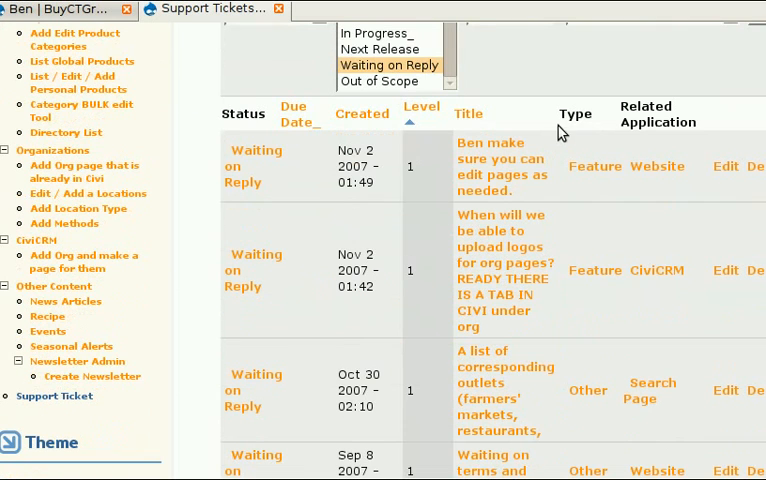
{"action": "mouse_move", "coordinate": [248, 172]}
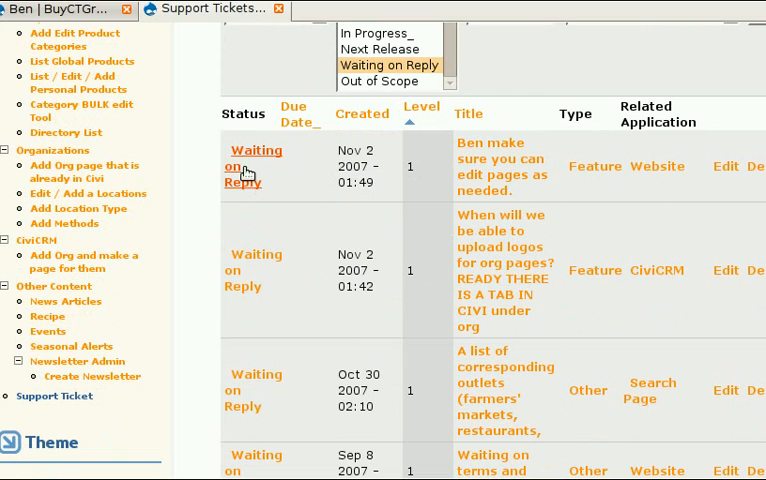
{"action": "mouse_move", "coordinate": [726, 166]}
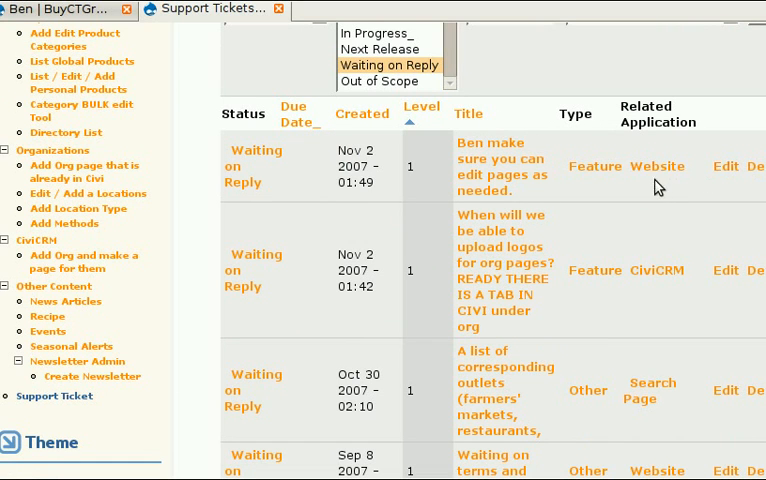
{"action": "mouse_move", "coordinate": [656, 187]}
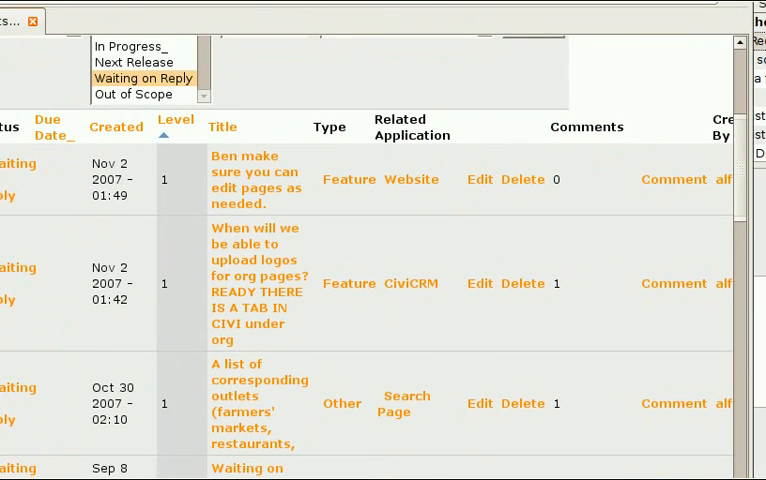
{"action": "scroll", "scroll_direction": "right", "scroll_amount": 3}
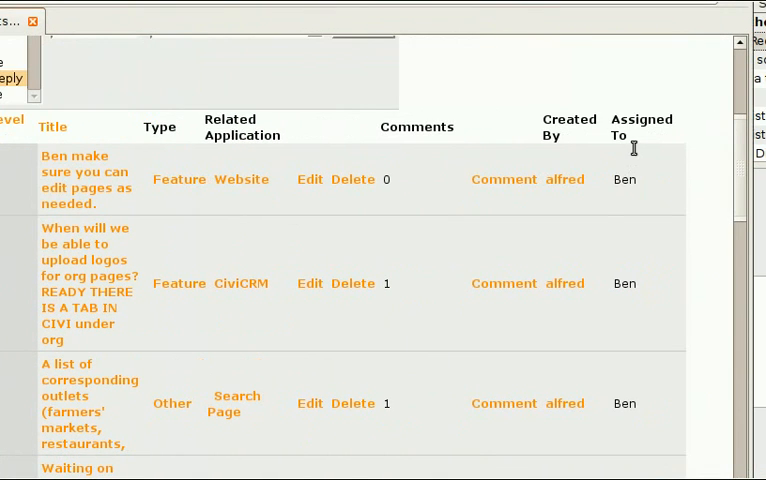
{"action": "mouse_move", "coordinate": [309, 188]}
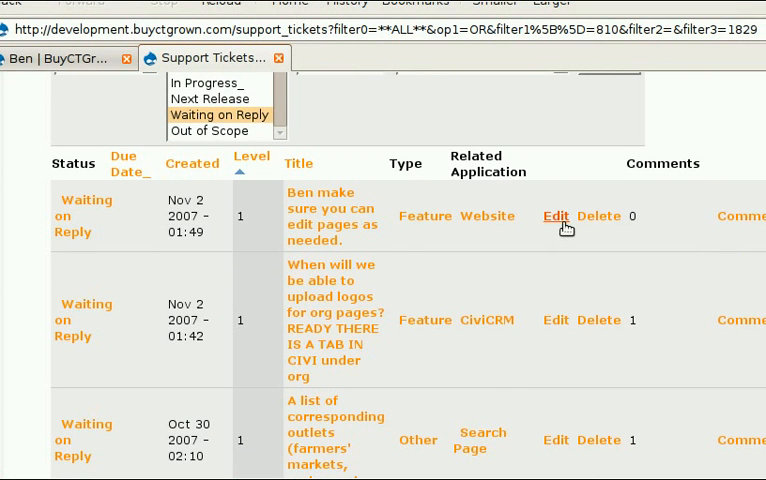
{"action": "mouse_move", "coordinate": [557, 280]}
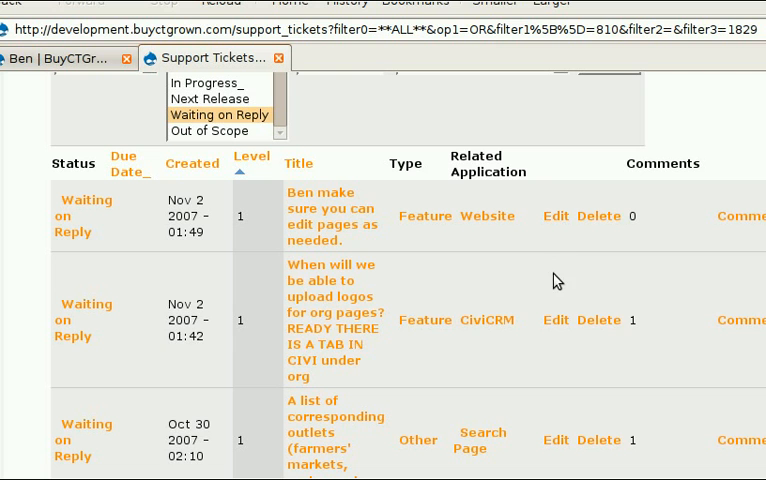
{"action": "mouse_move", "coordinate": [675, 67]}
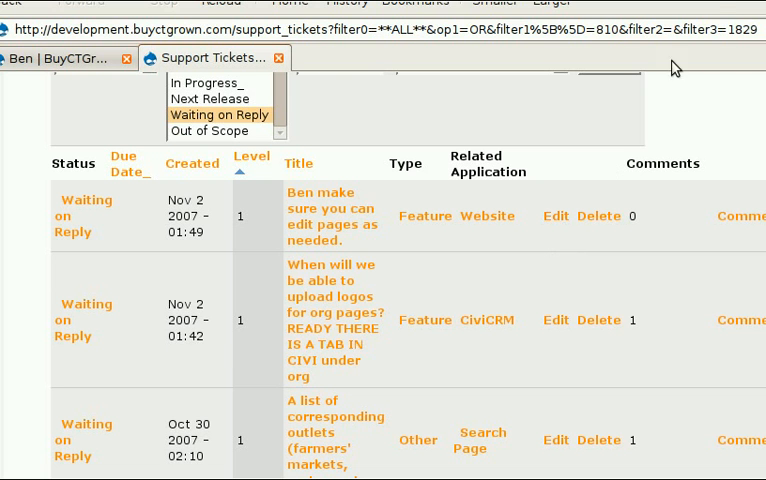